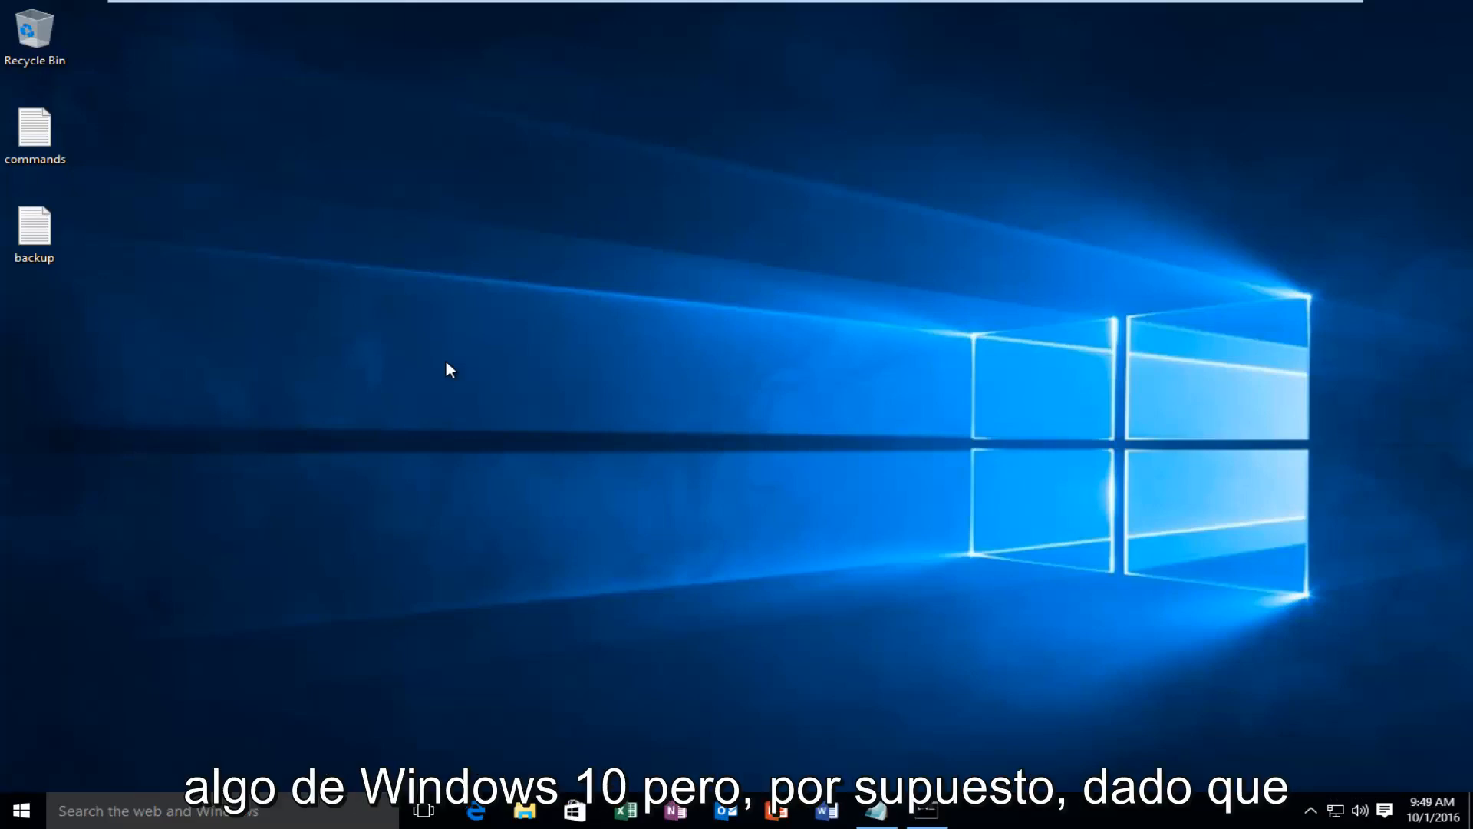
mouse_move(709, 391)
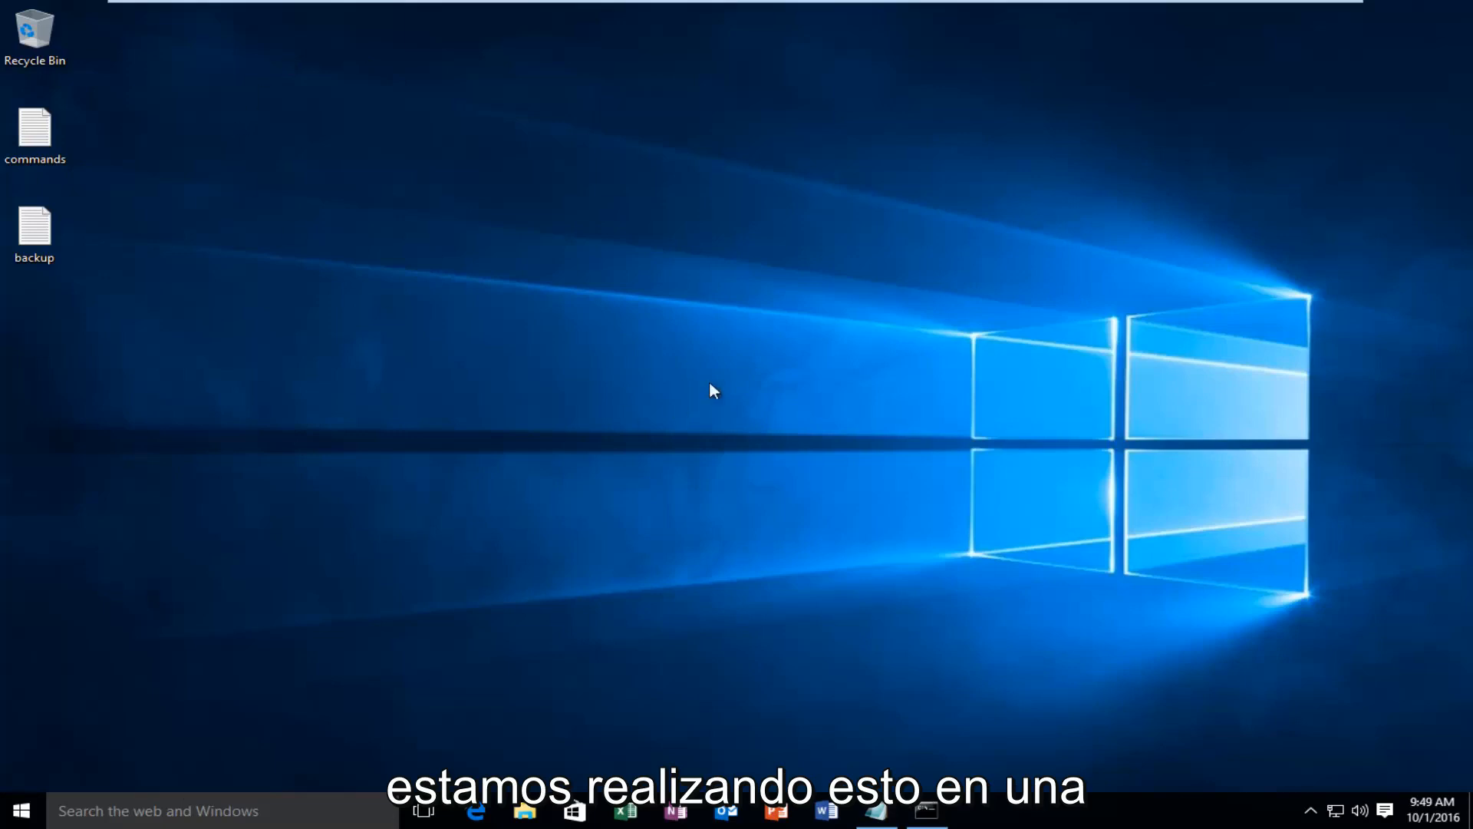
mouse_move(496, 287)
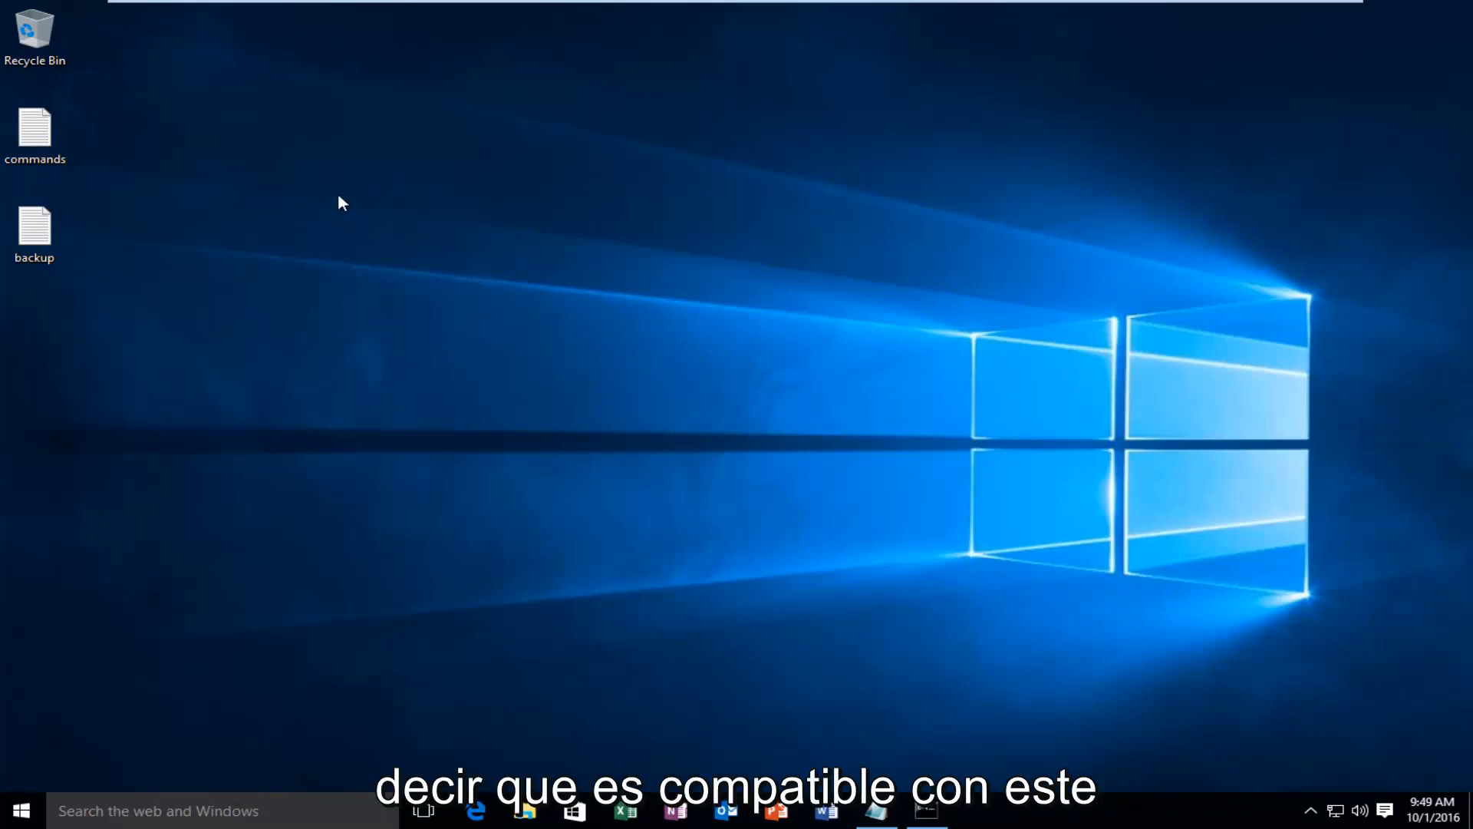
mouse_move(55, 722)
text(folder optio)
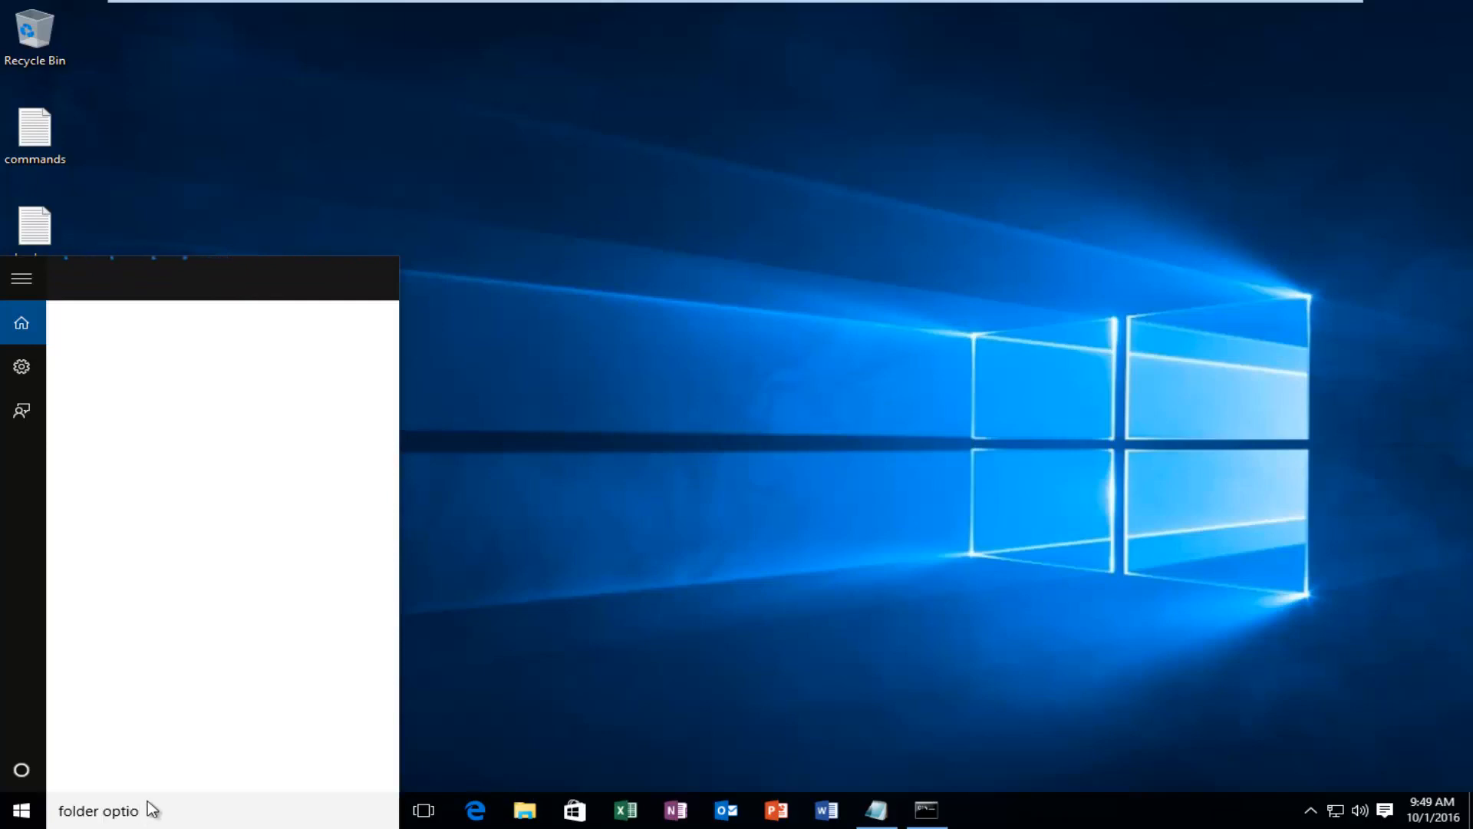
Finish the Start search query 'folder options' so File Explorer Options tops the results
text(ns)
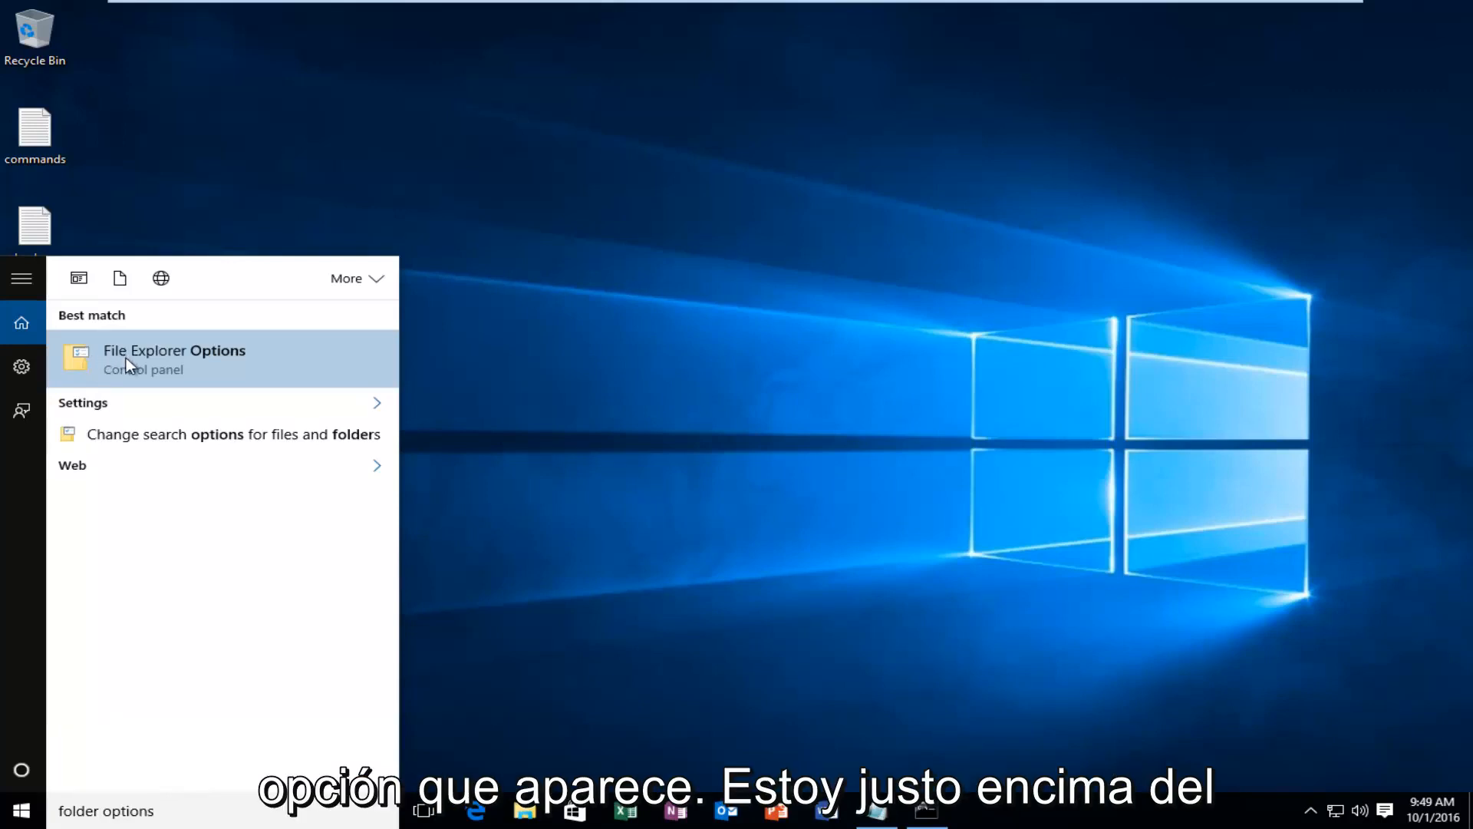
mouse_move(173, 374)
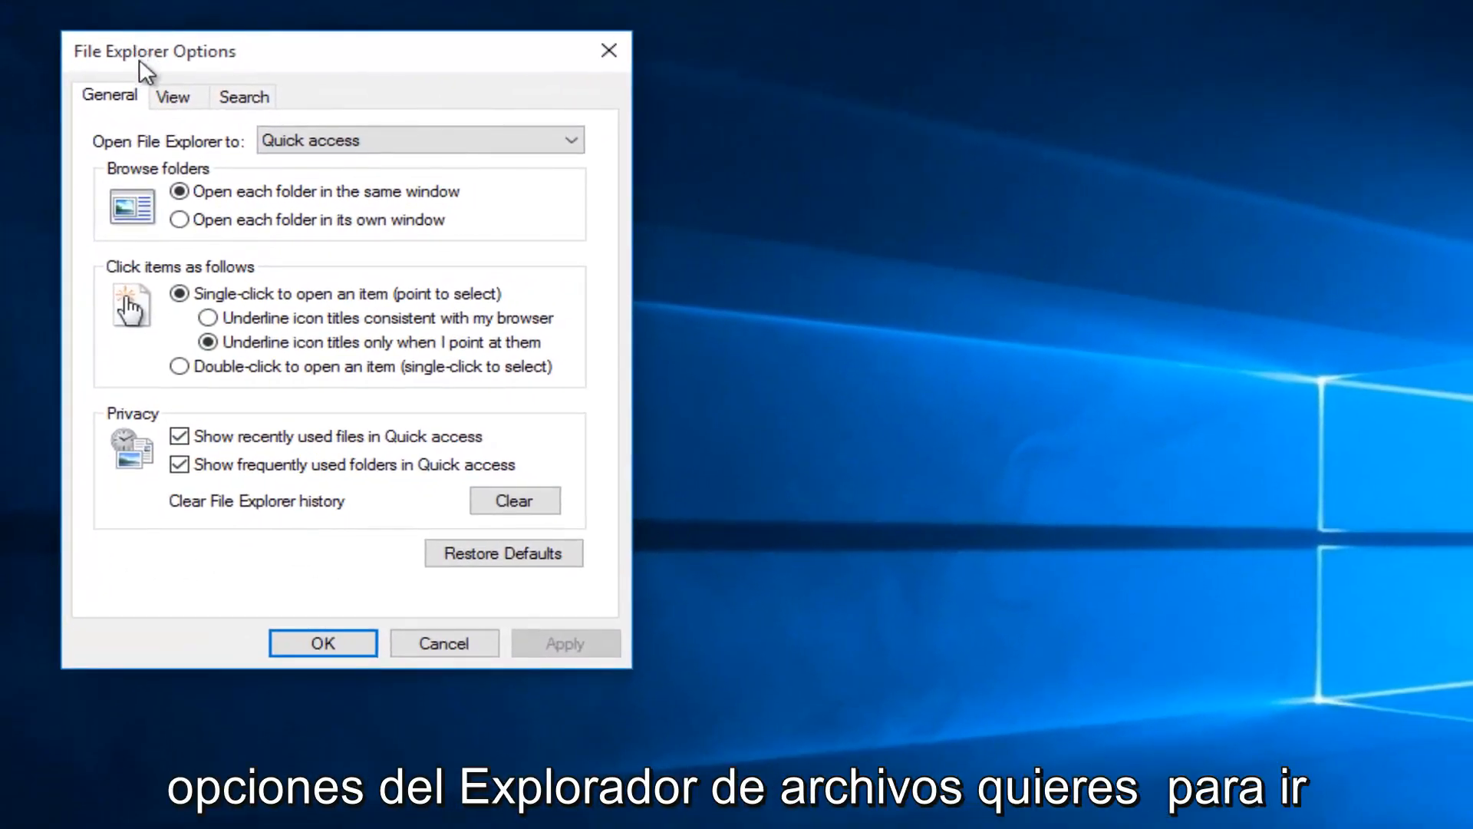
Enable 'Display the full path in the title bar' under View and confirm with OK
click(172, 95)
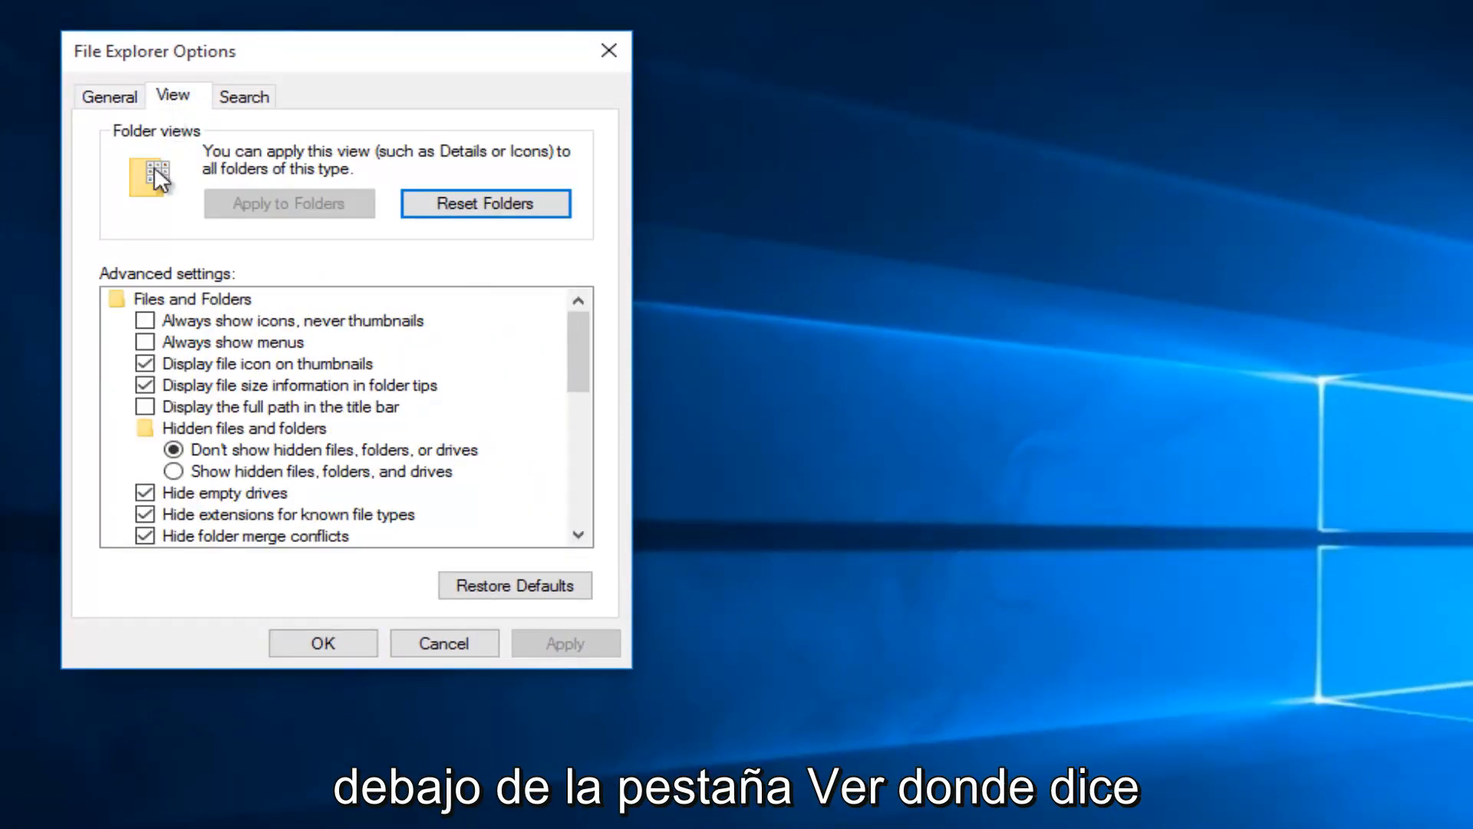
mouse_move(177, 426)
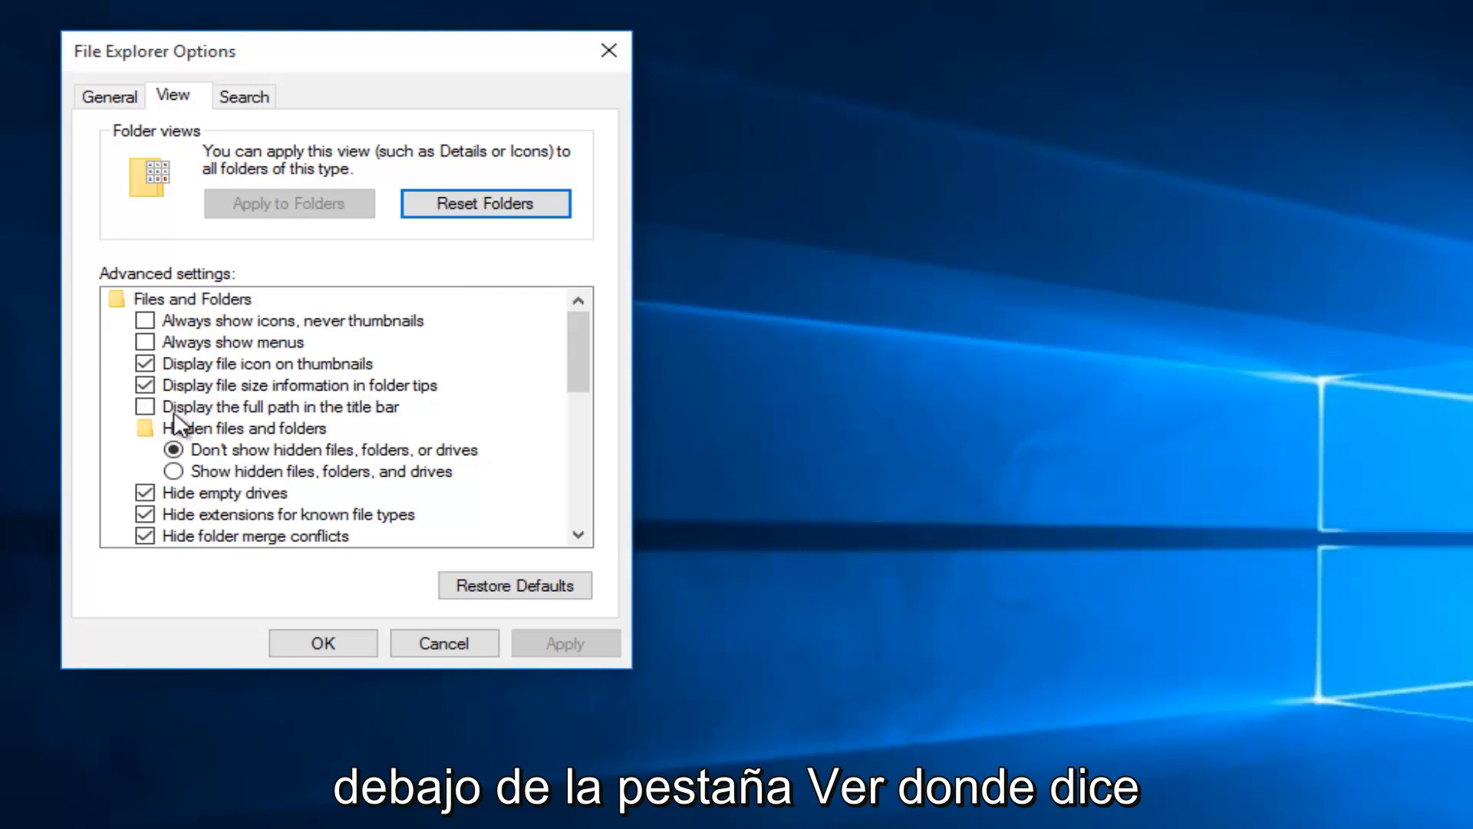
click(270, 405)
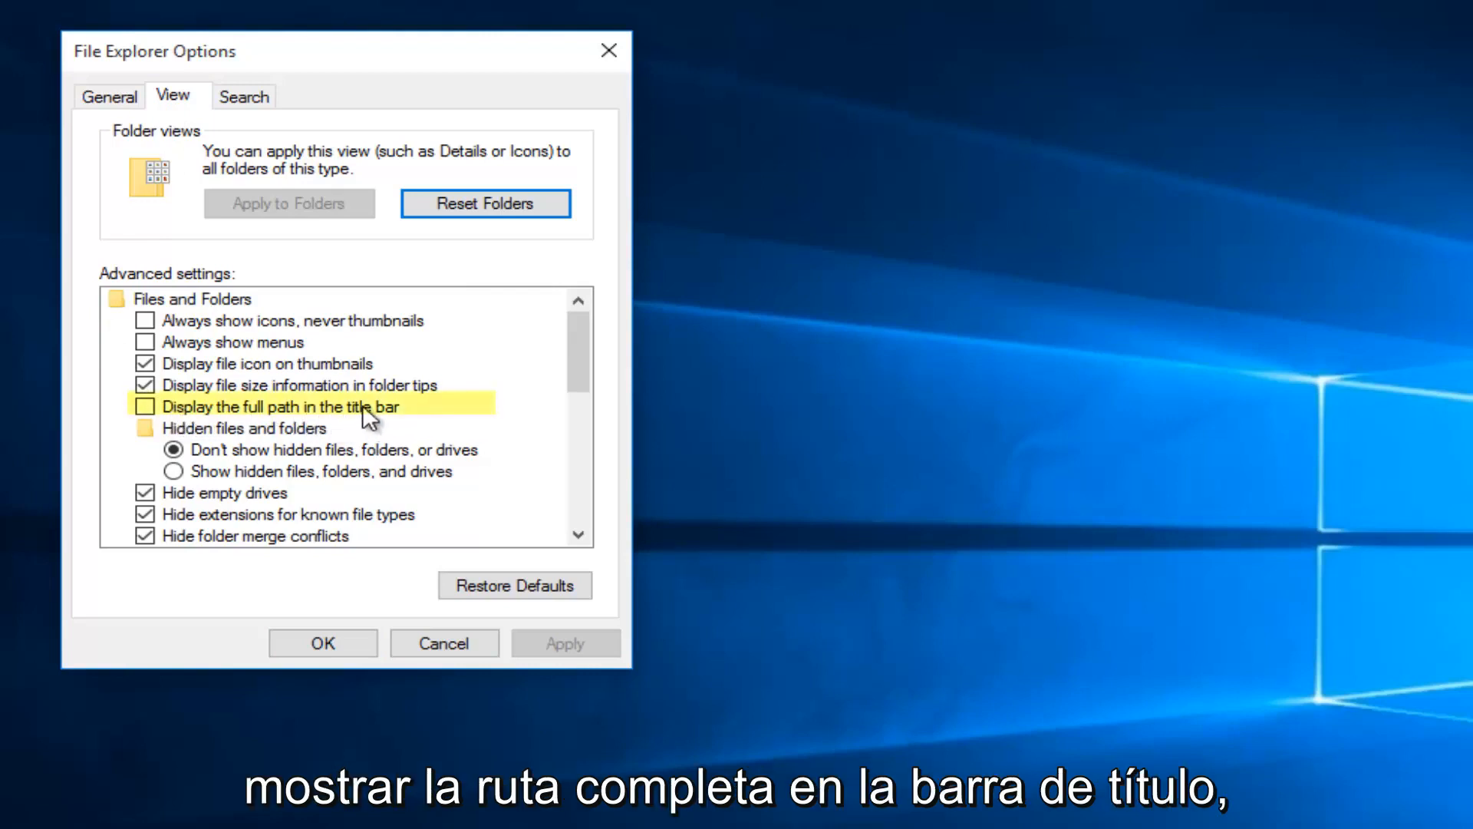
click(145, 405)
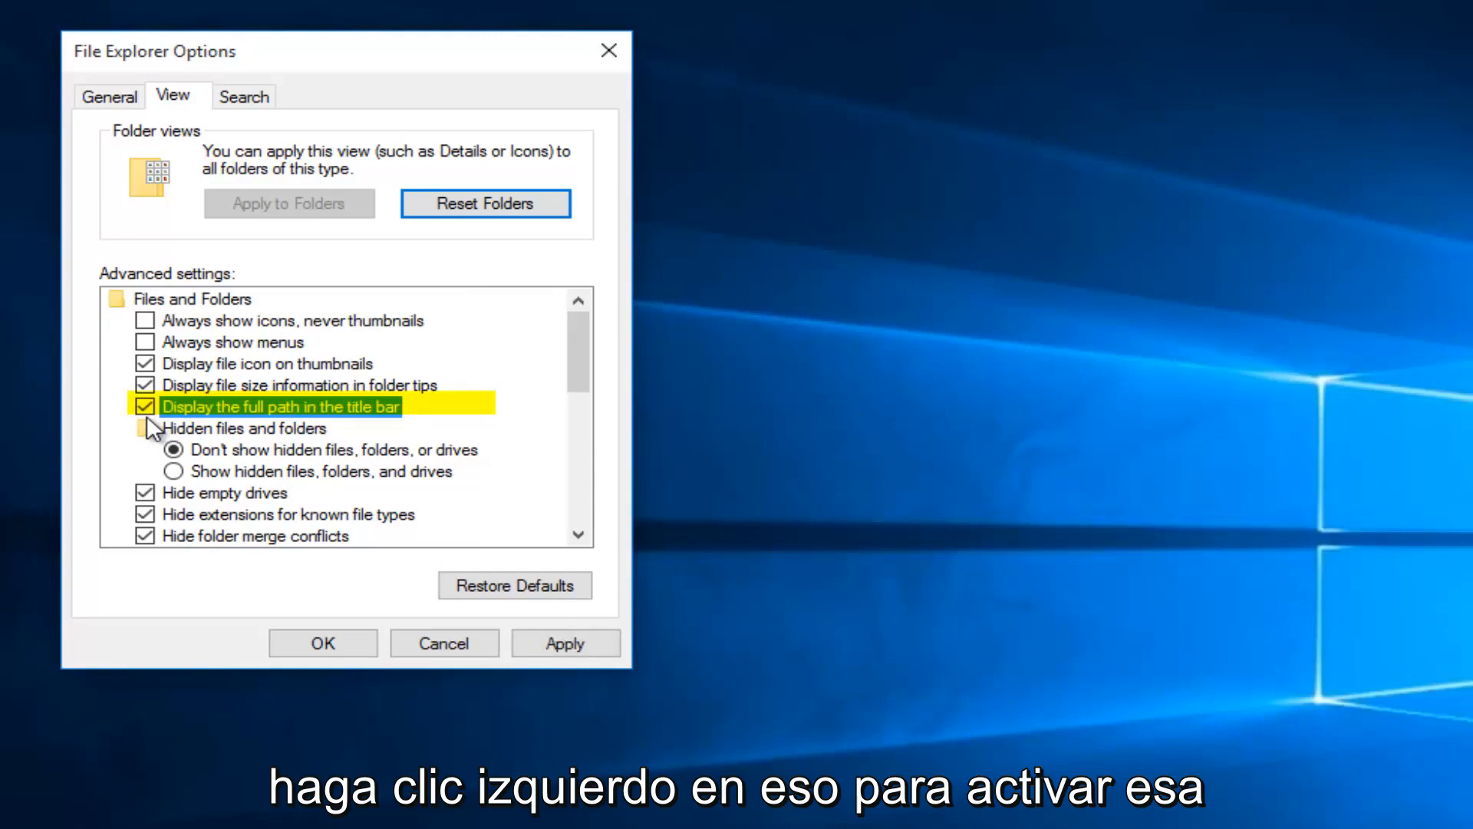
click(565, 643)
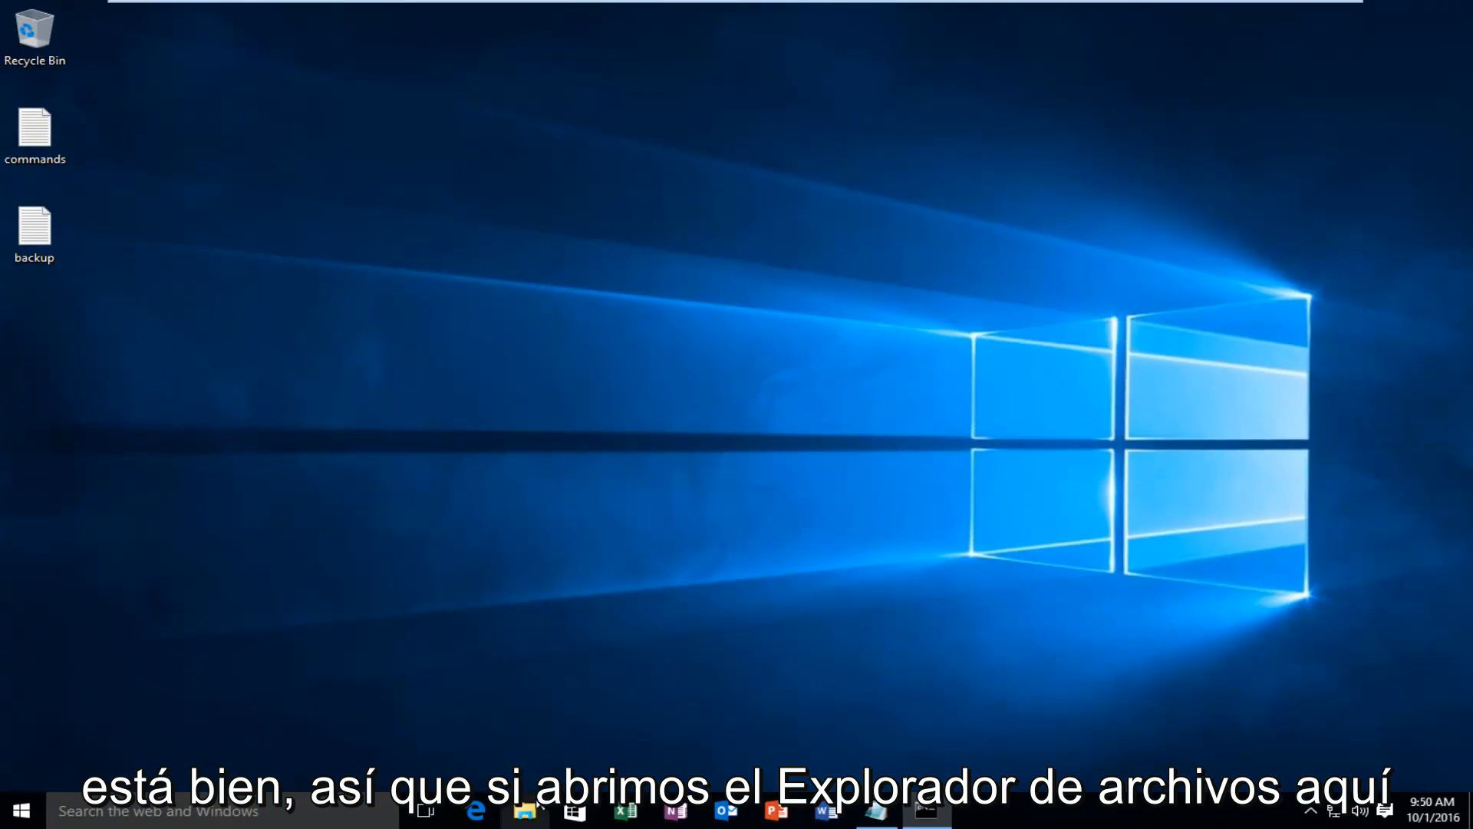
Browse This PC > Local Disk (C:) > Windows > DevicesFlow to see the full path in the title
click(525, 810)
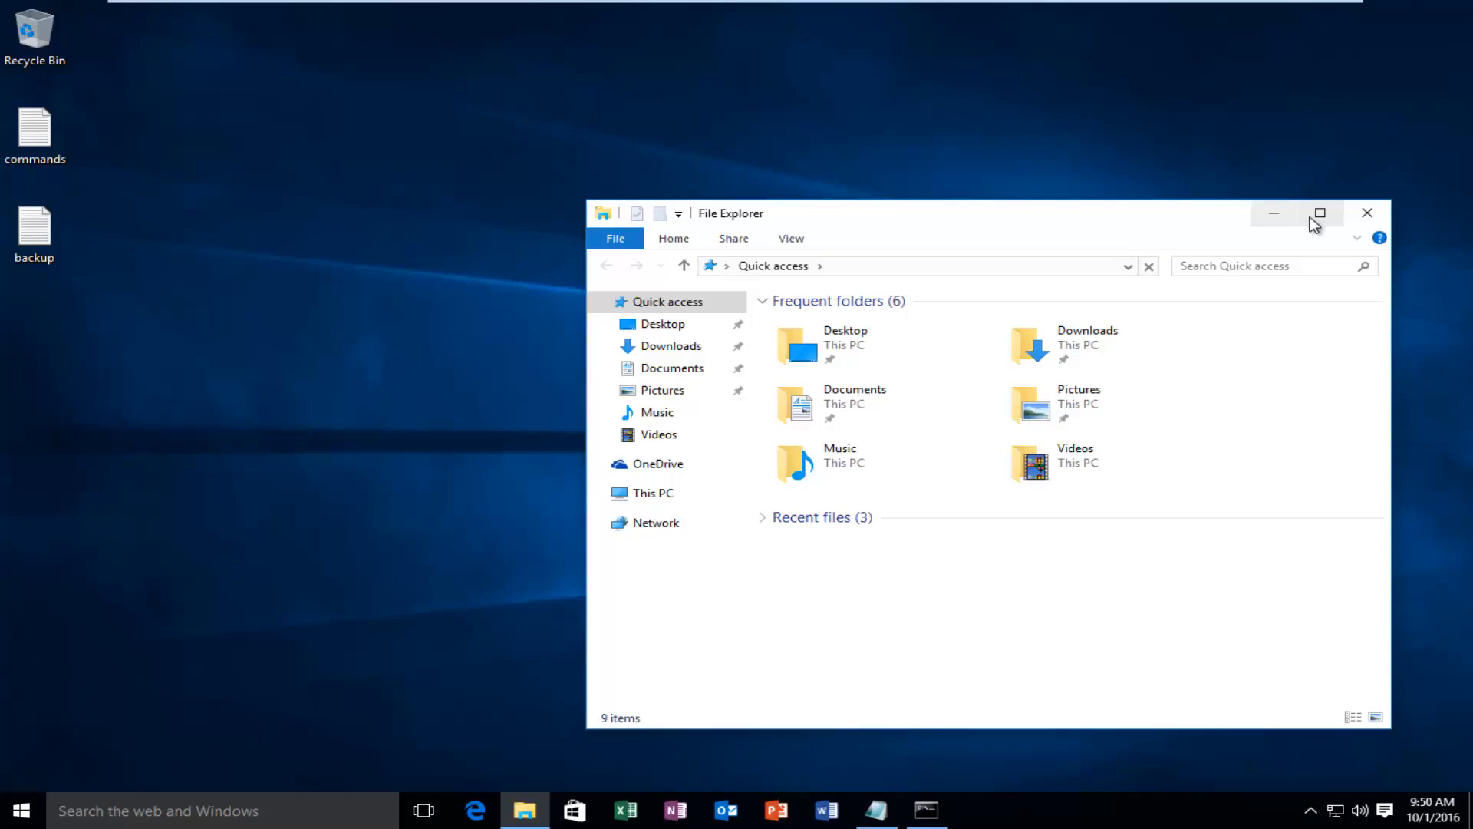
click(1320, 214)
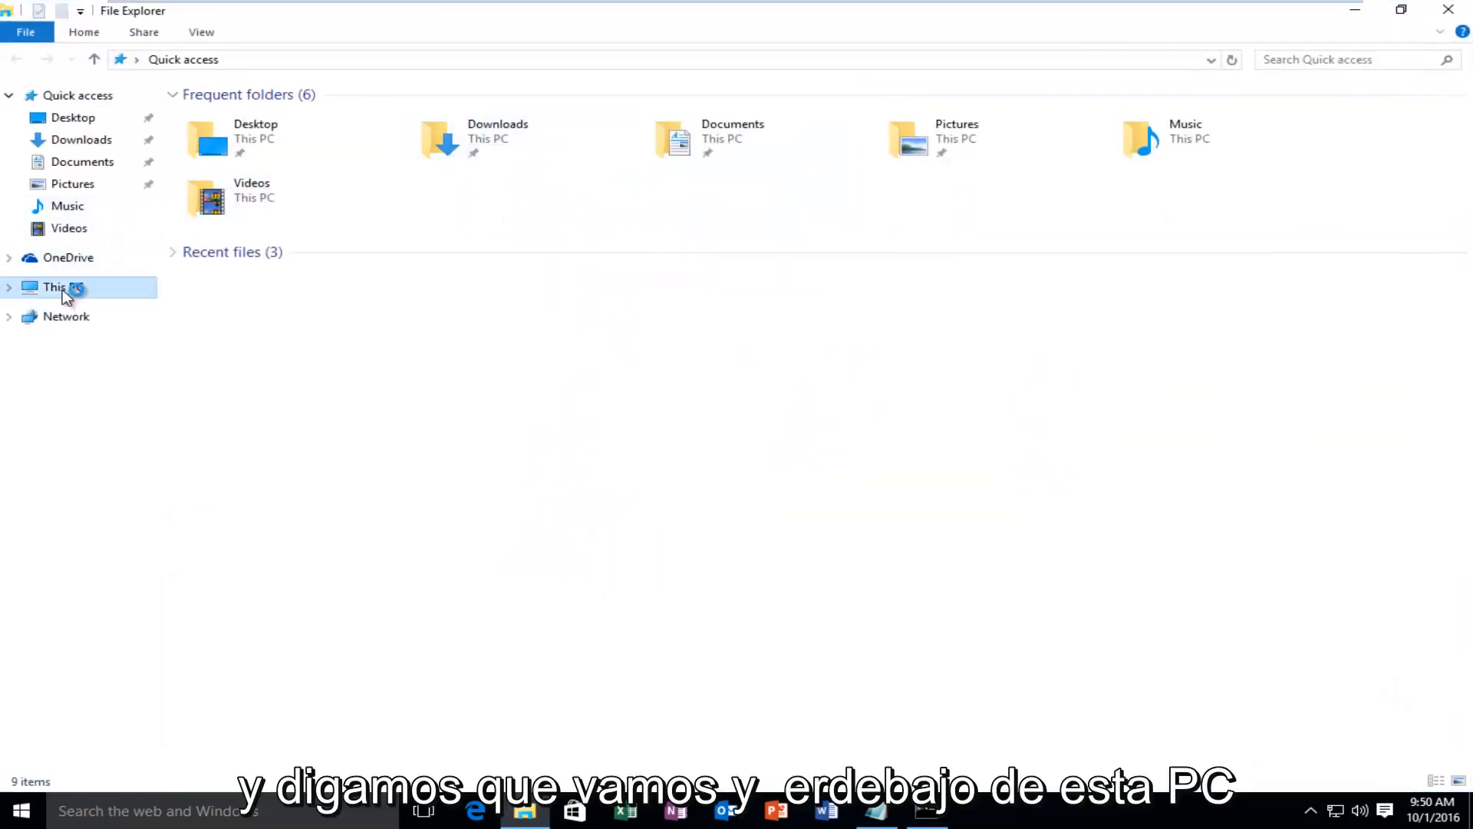
click(63, 287)
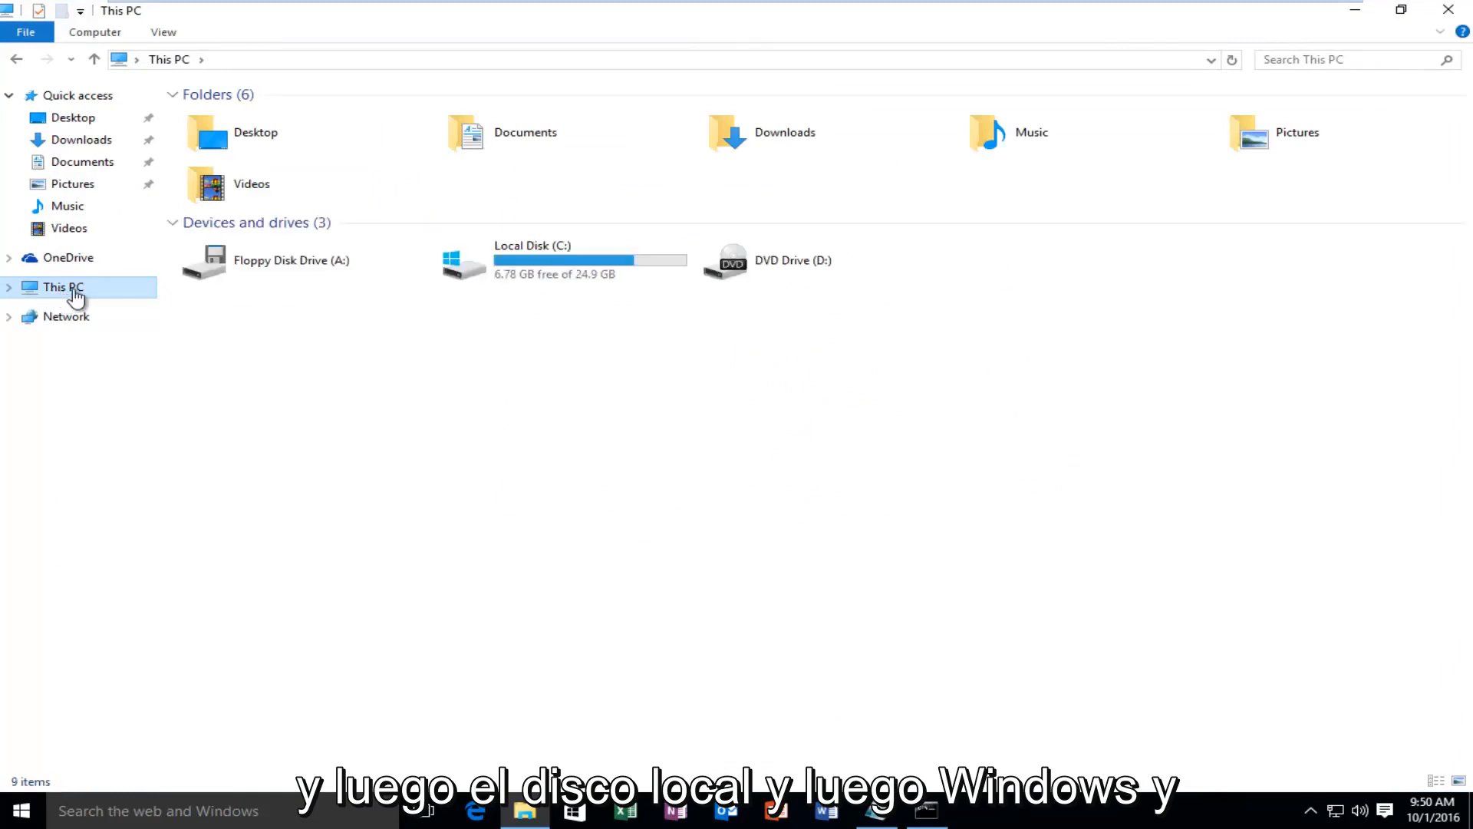
click(785, 132)
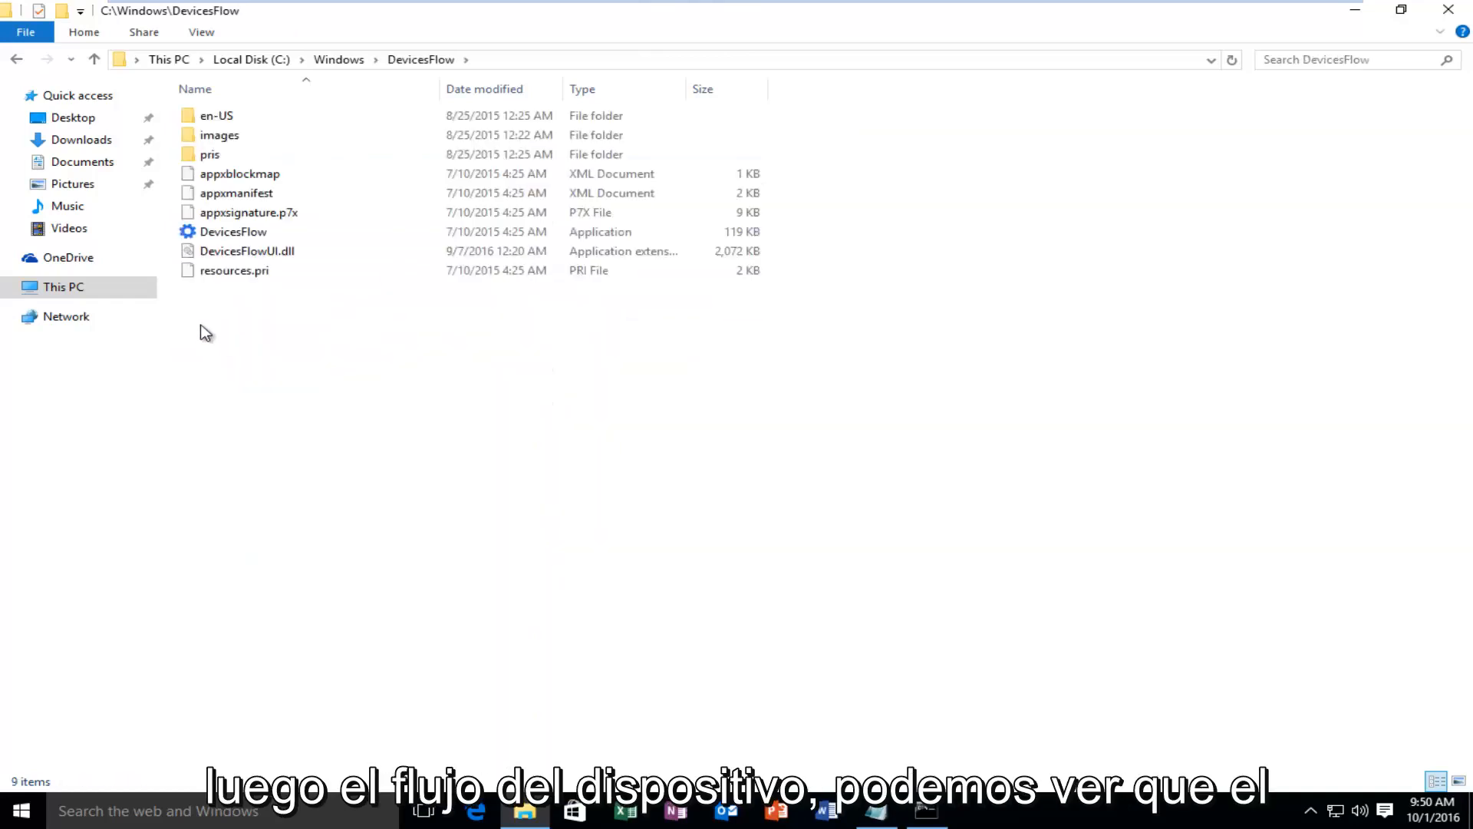
click(169, 11)
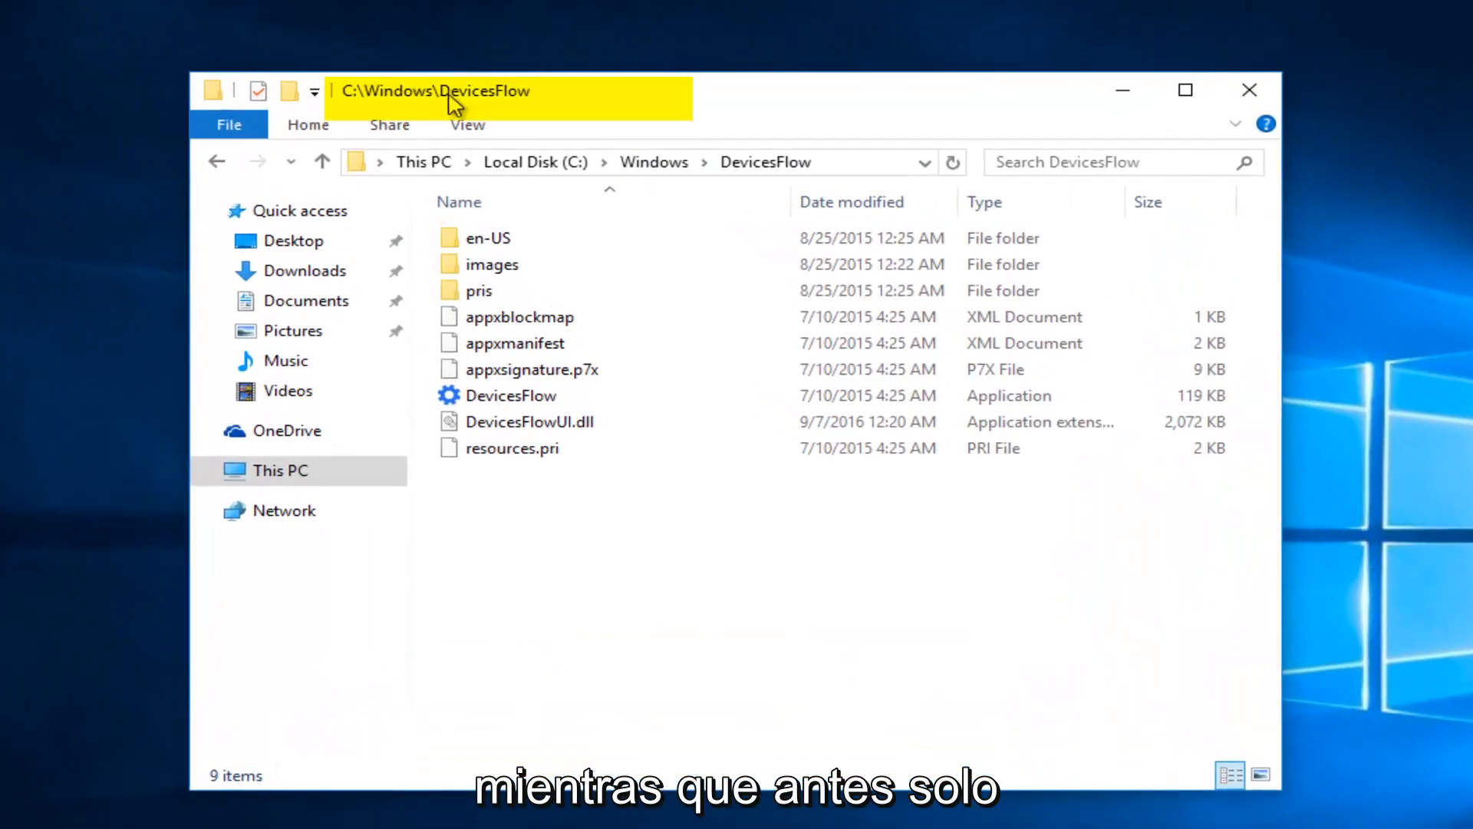
mouse_move(610, 102)
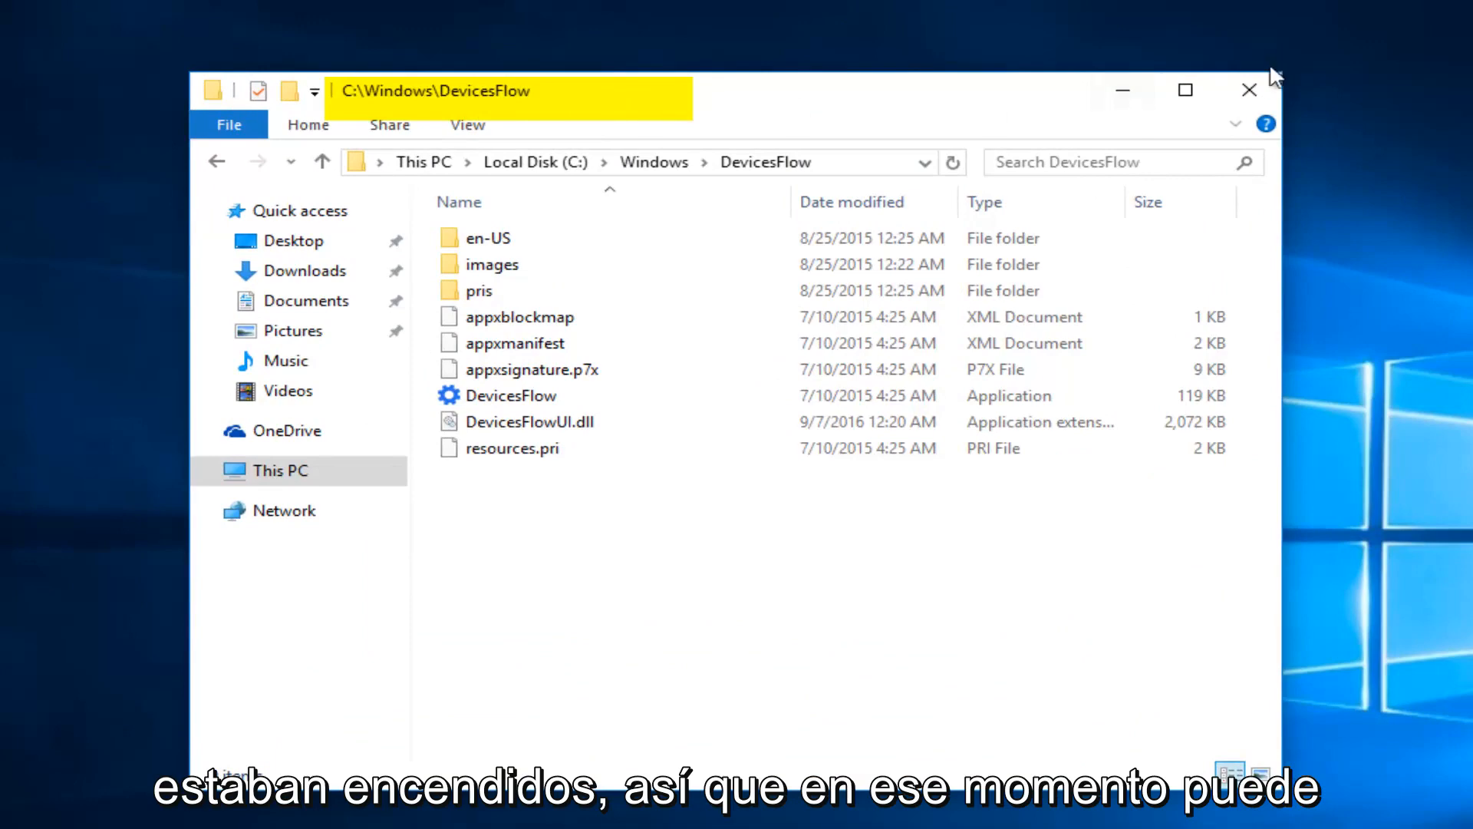
Close the File Explorer window showing C:\Windows\DevicesFlow
click(1250, 91)
text(folder options)
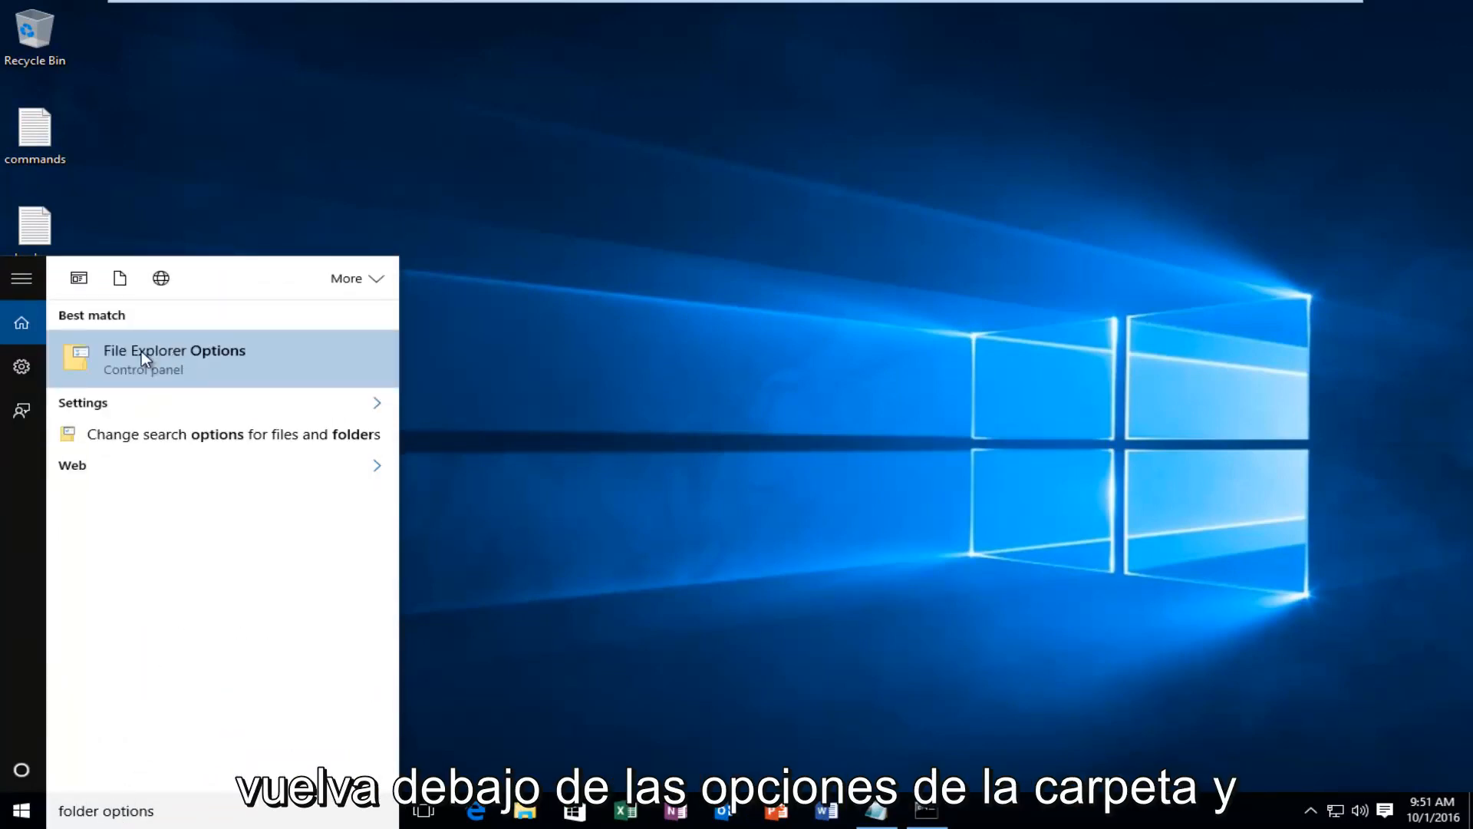
Uncheck 'Display the full path in the title bar' under View and confirm with OK
click(173, 359)
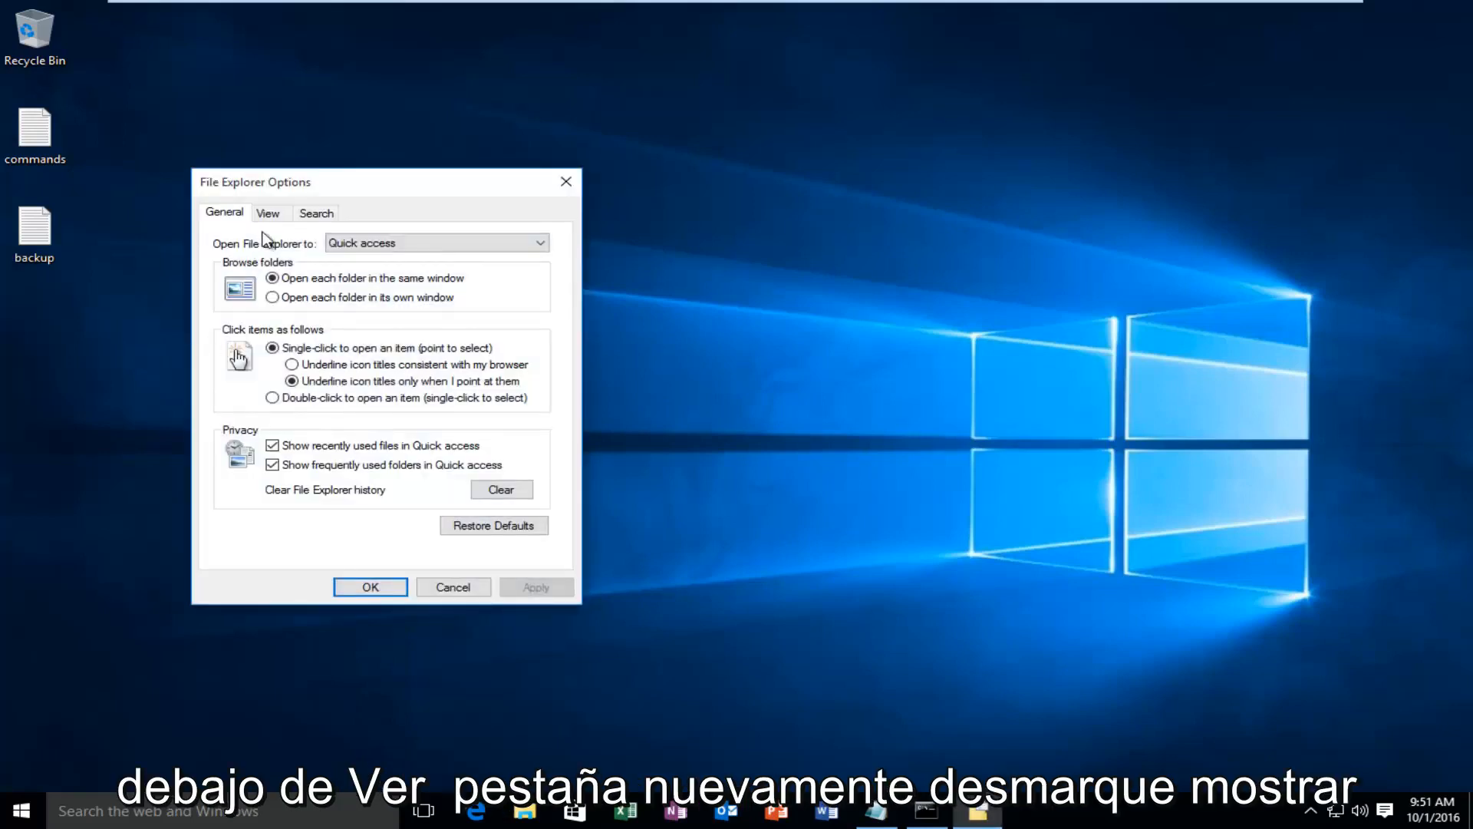
click(267, 212)
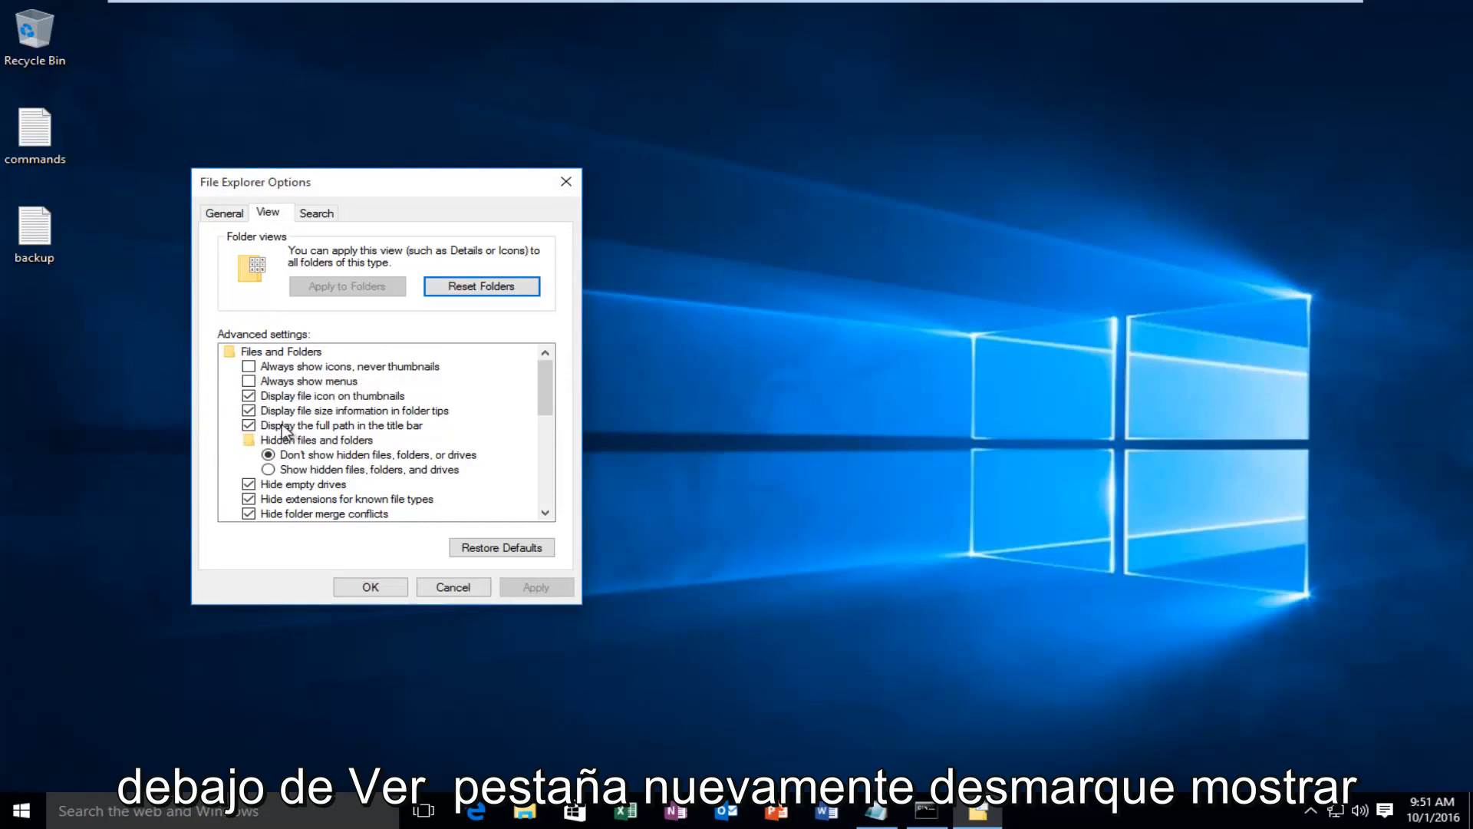
click(249, 425)
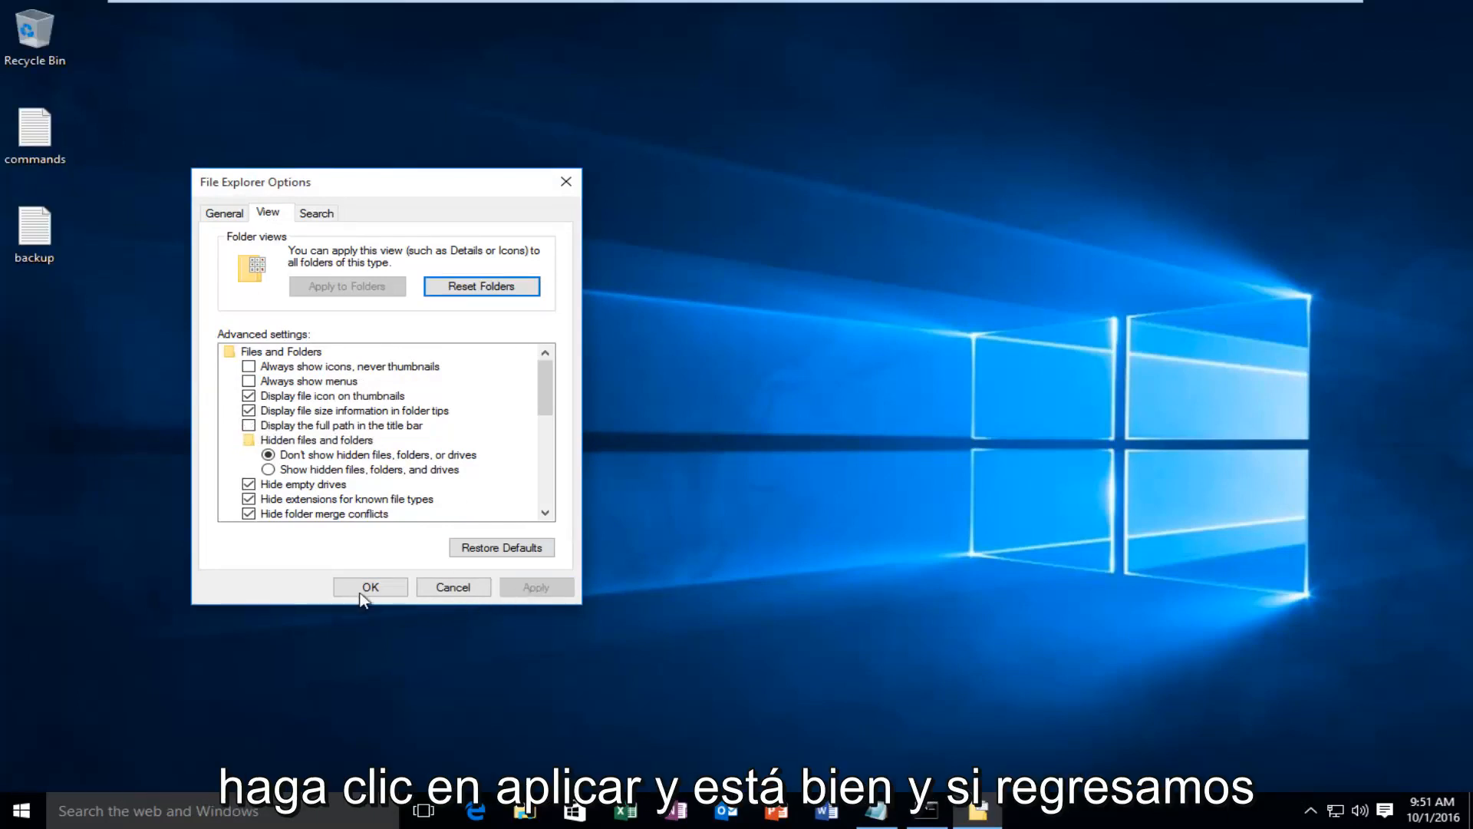
click(369, 586)
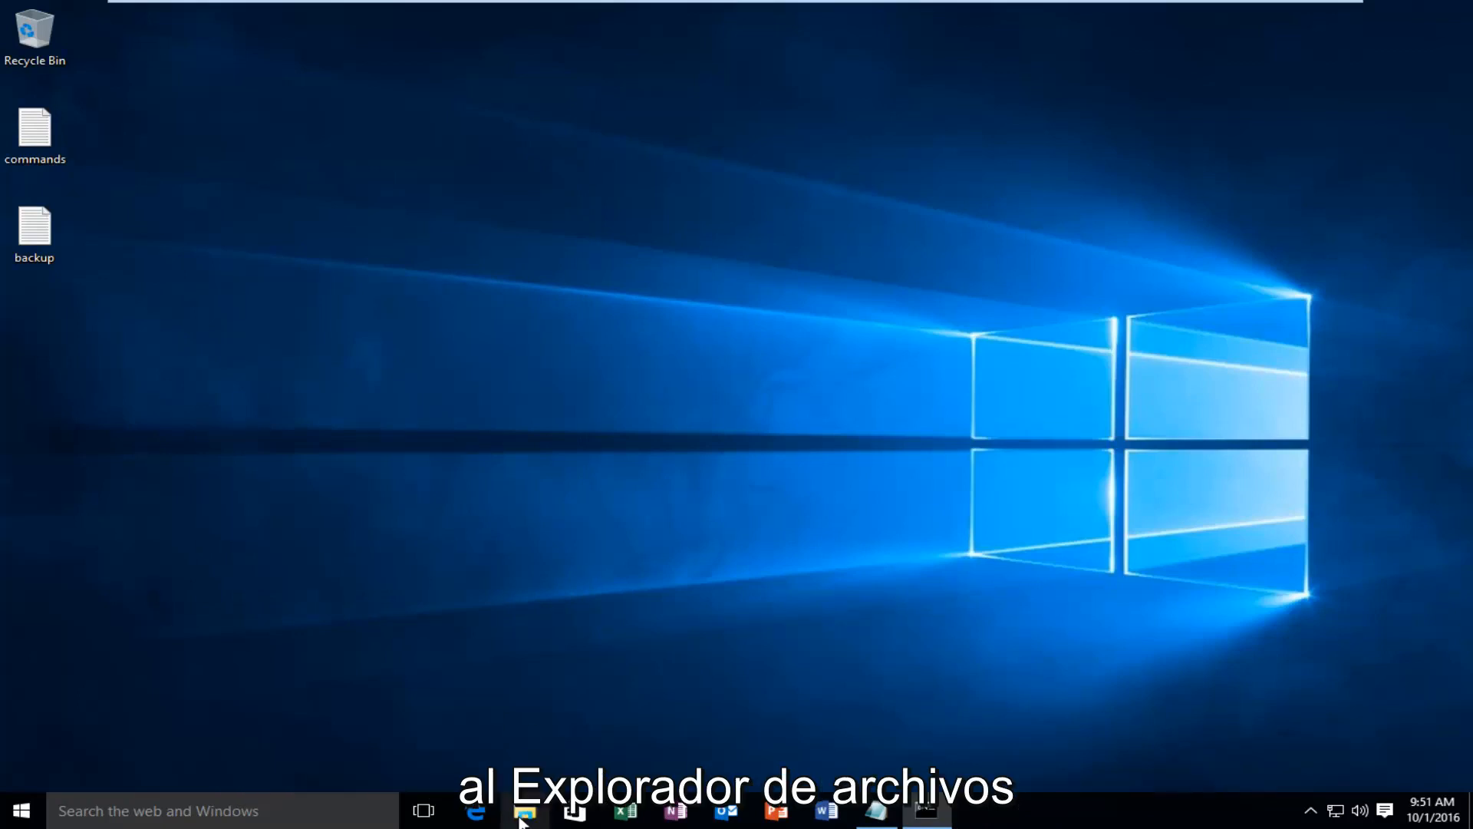
Reopen File Explorer and browse into C:\Users toward Public to check the title shows only the folder name
click(525, 811)
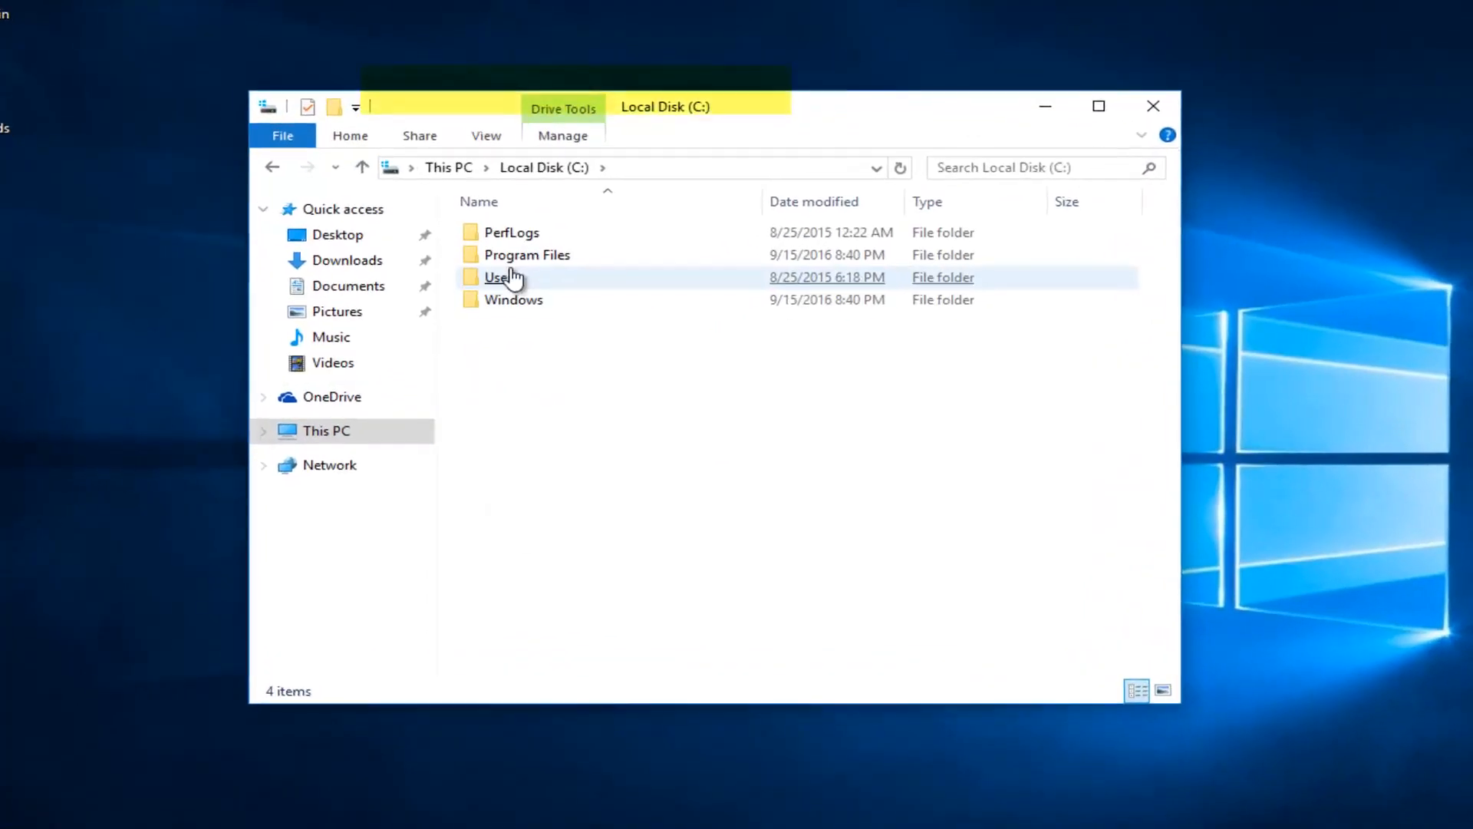
double_click(501, 277)
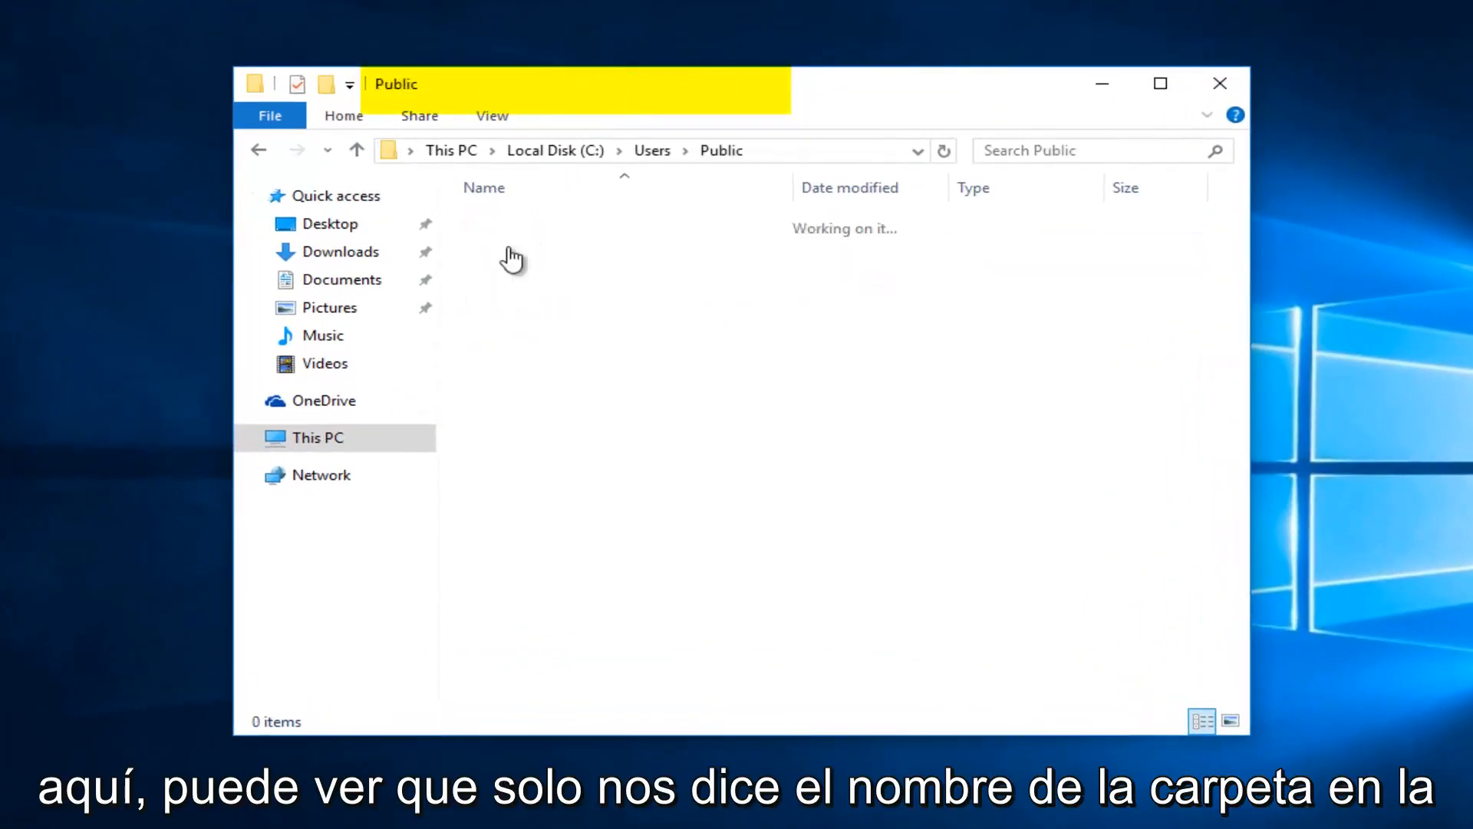